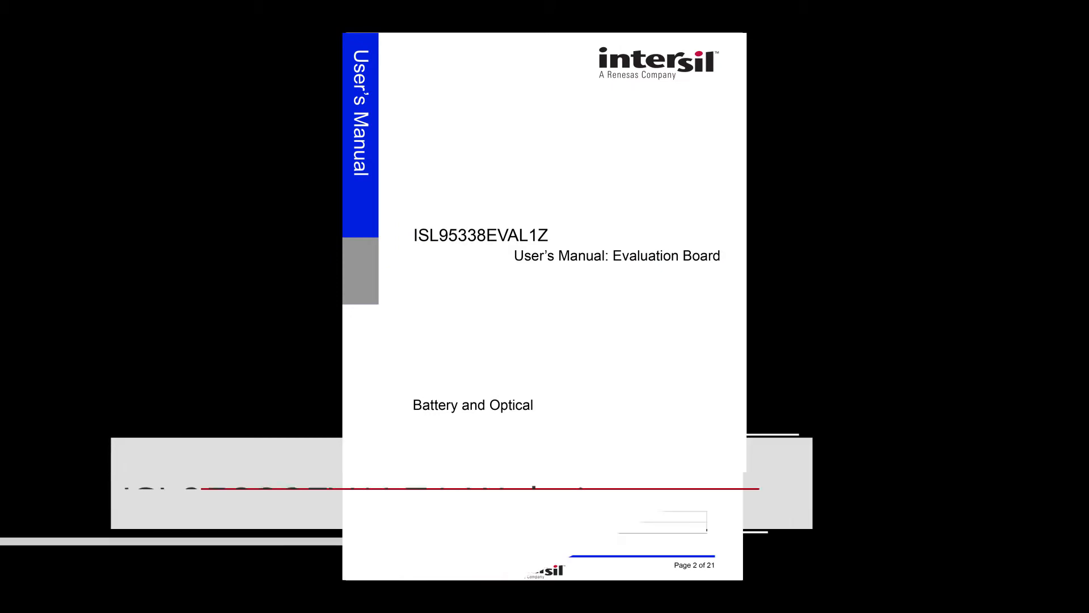
Scroll the ISL95338EVAL1Z manual down to the Functional Description page with the GUI snapshot
scroll(down, 3)
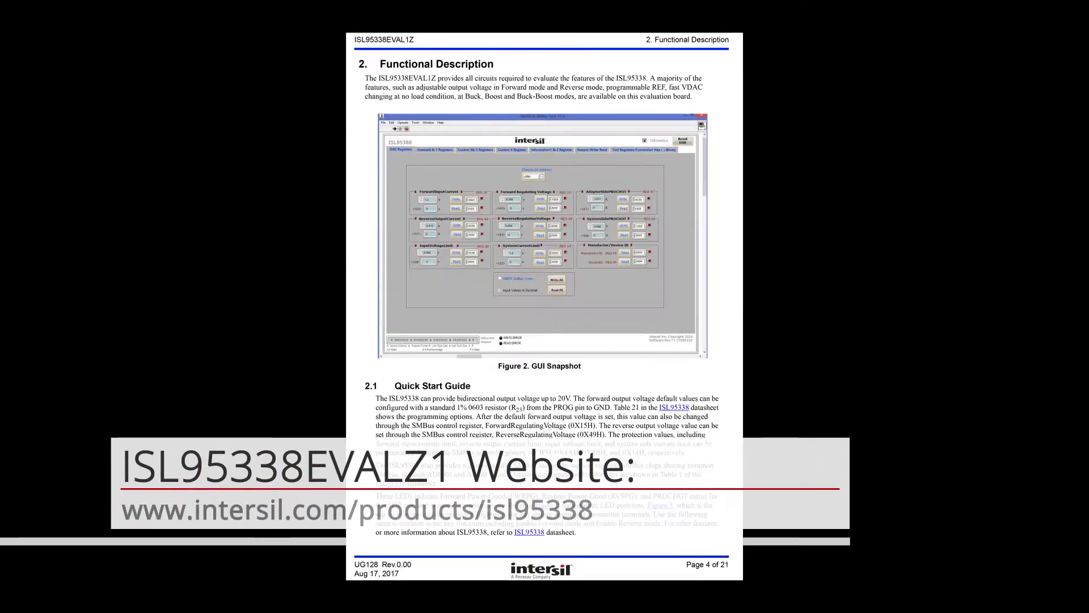
scroll(down, 3)
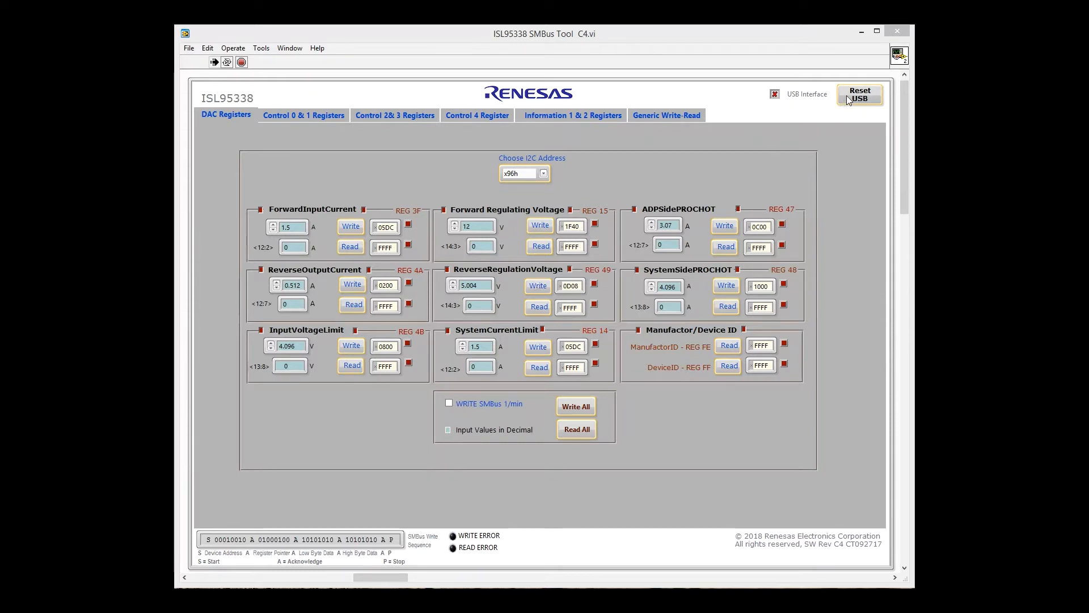
mouse_move(737, 160)
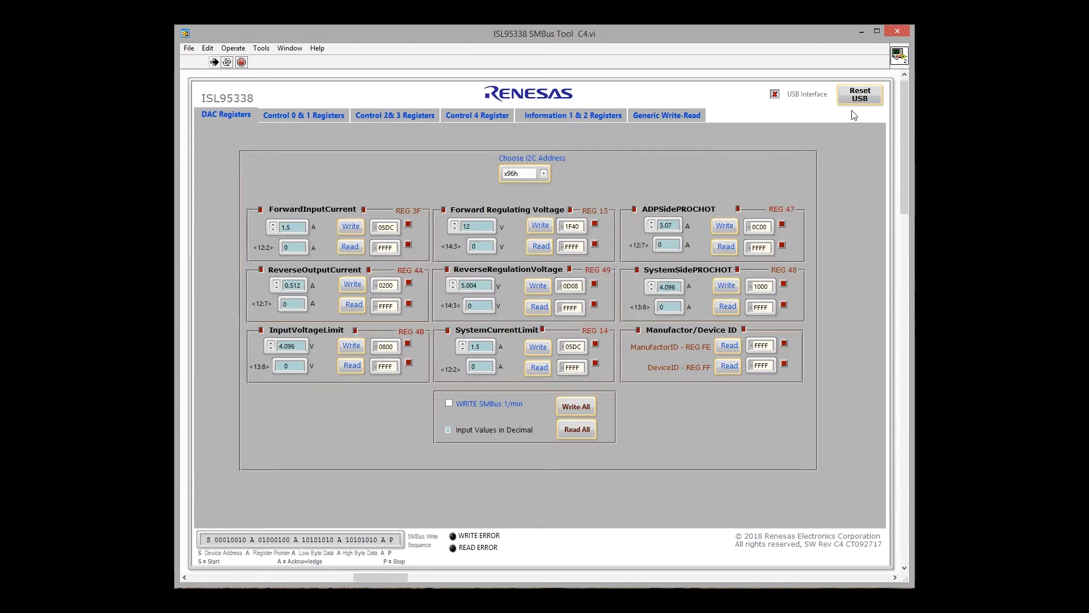
mouse_move(806, 107)
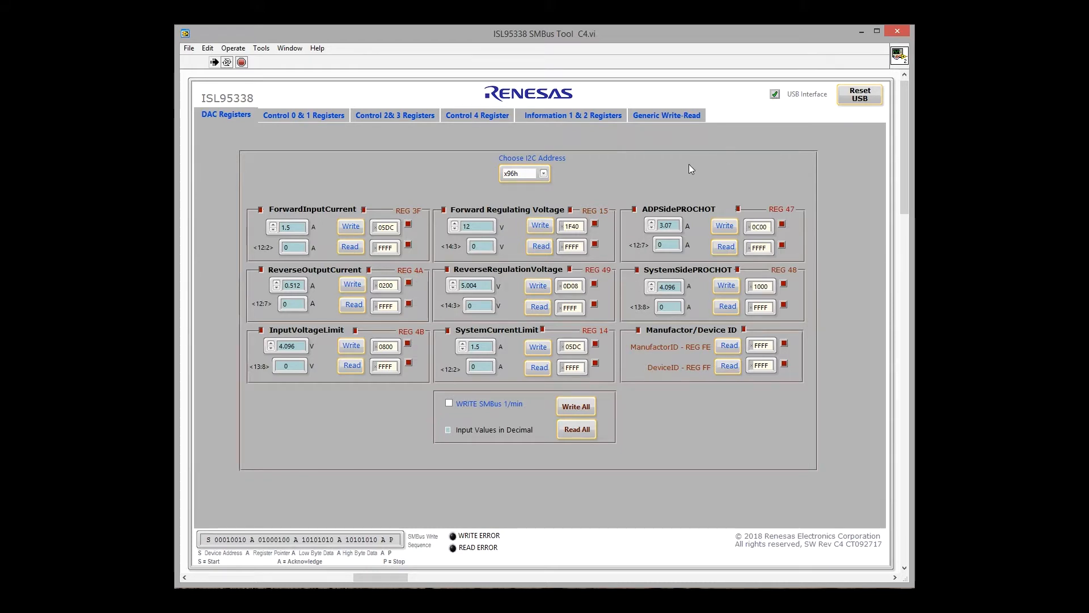
mouse_move(680, 384)
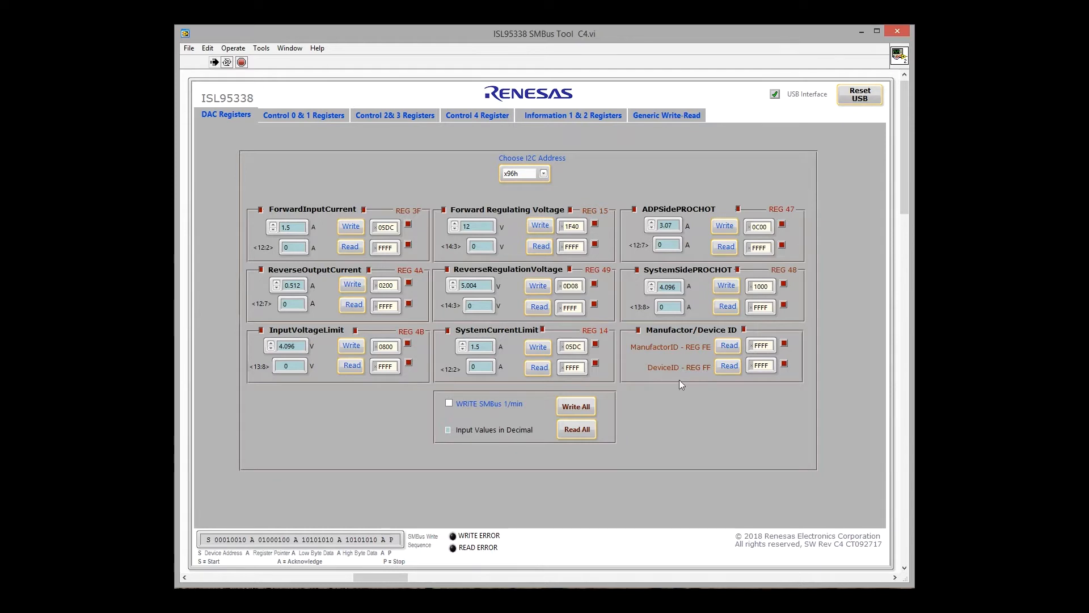
Read the ManufactorID register (REG FE) from the board, returning 0049
click(728, 345)
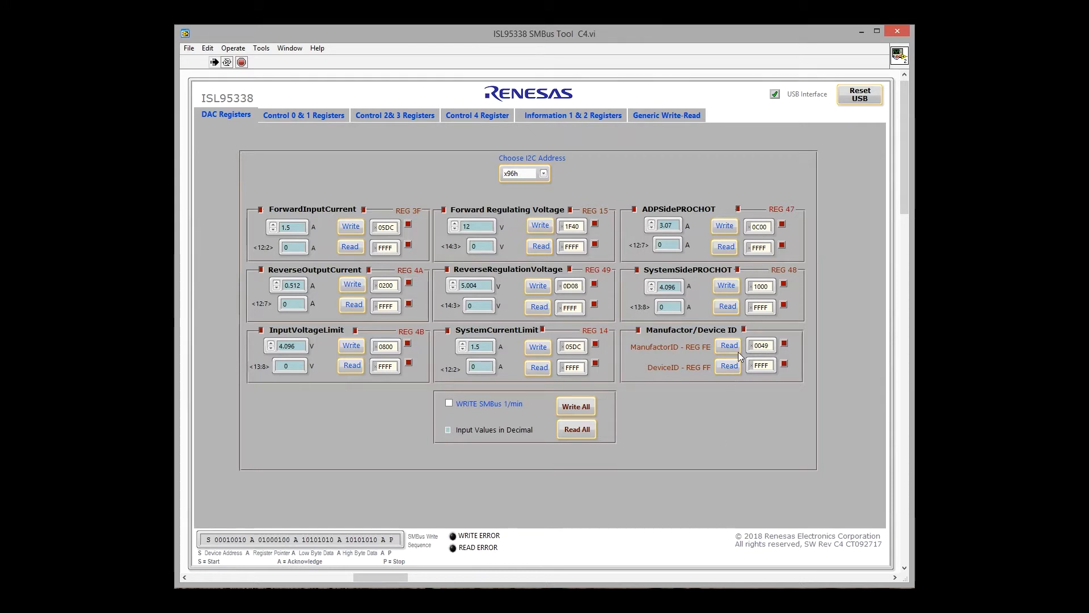
mouse_move(654, 355)
text(5.004)
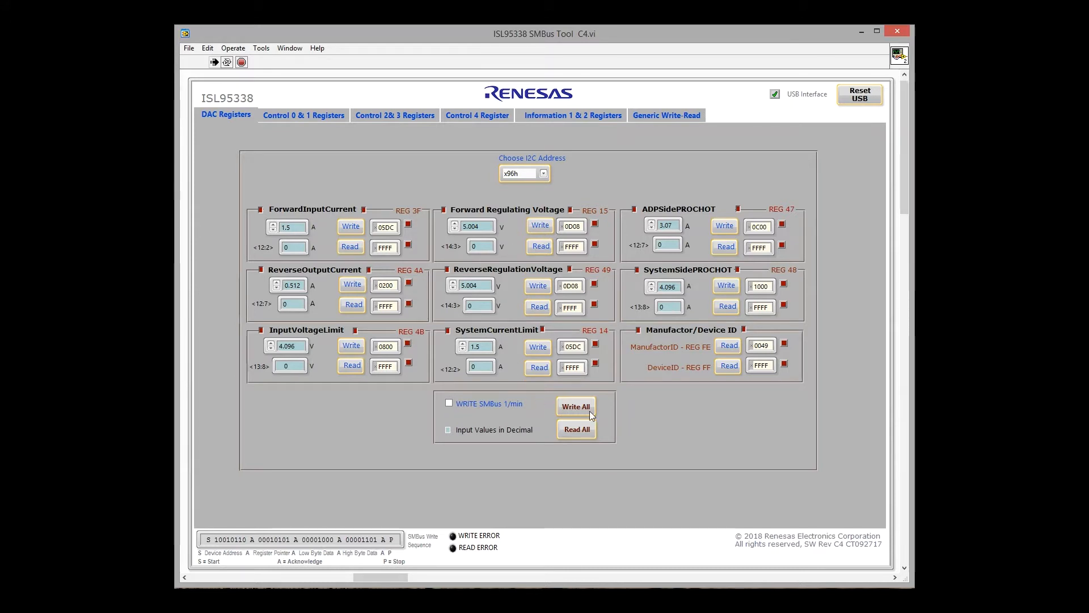
Write all DAC registers to the board and read them all back
click(575, 429)
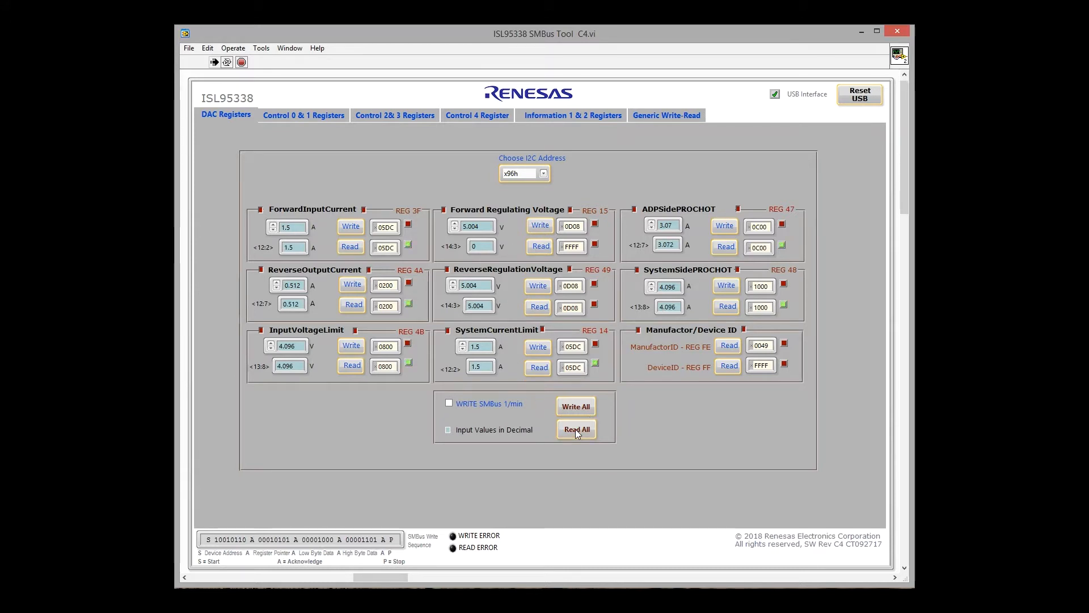
click(575, 429)
text(12)
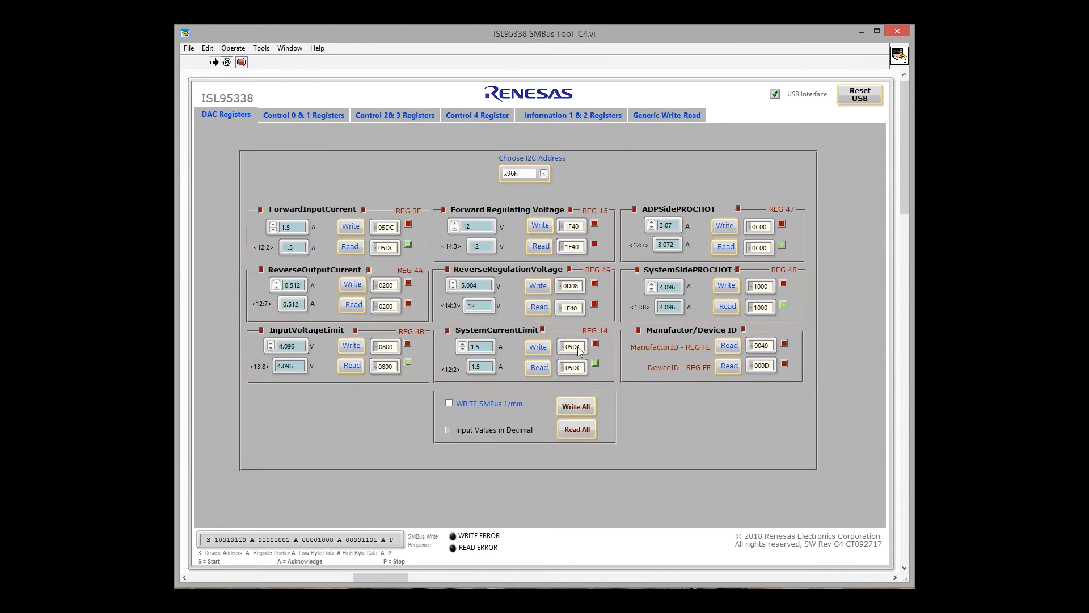
Read back the ReverseRegulationVoltage, showing 5.004 V (0D08)
click(537, 307)
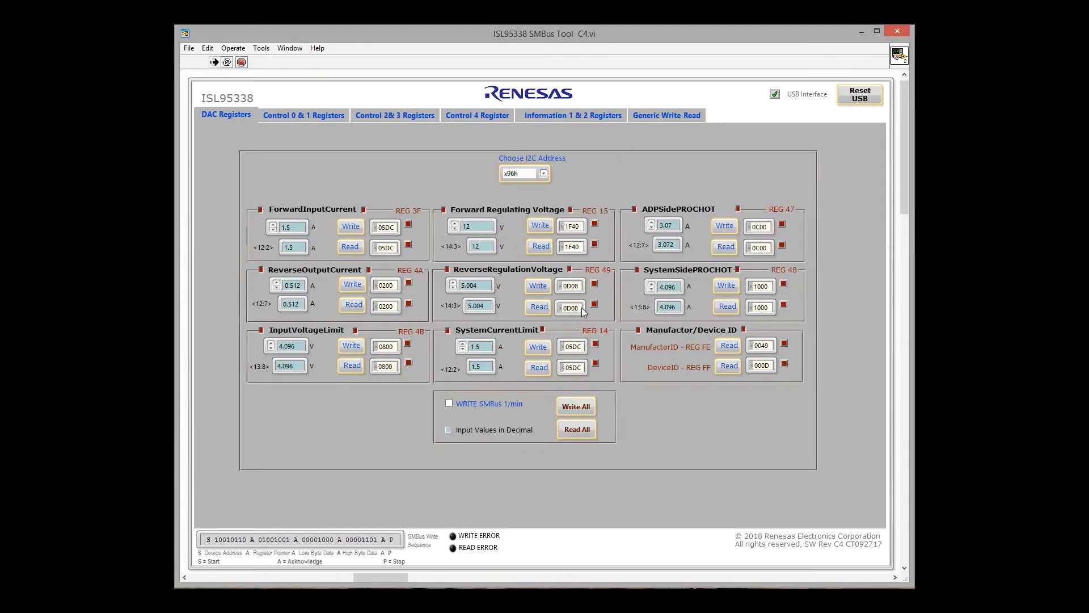